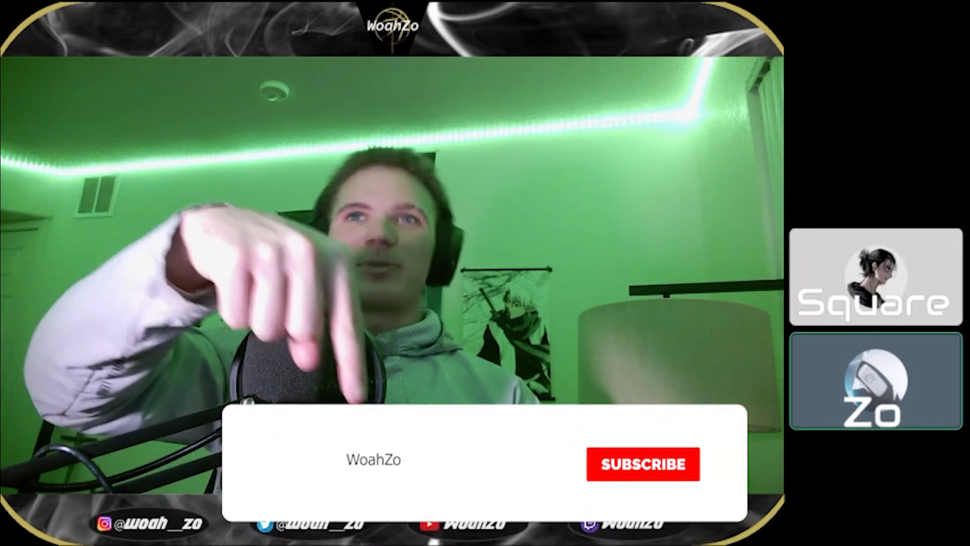
left_click(642, 463)
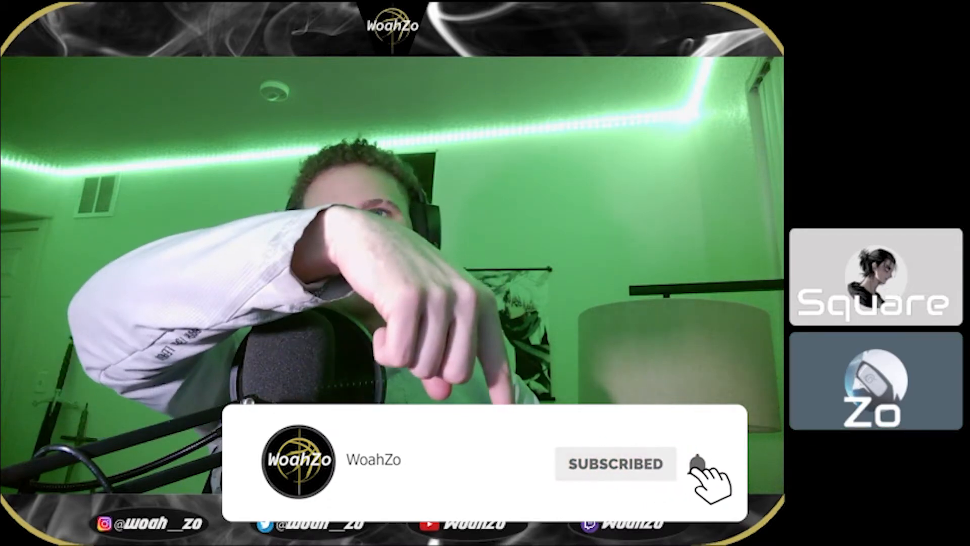